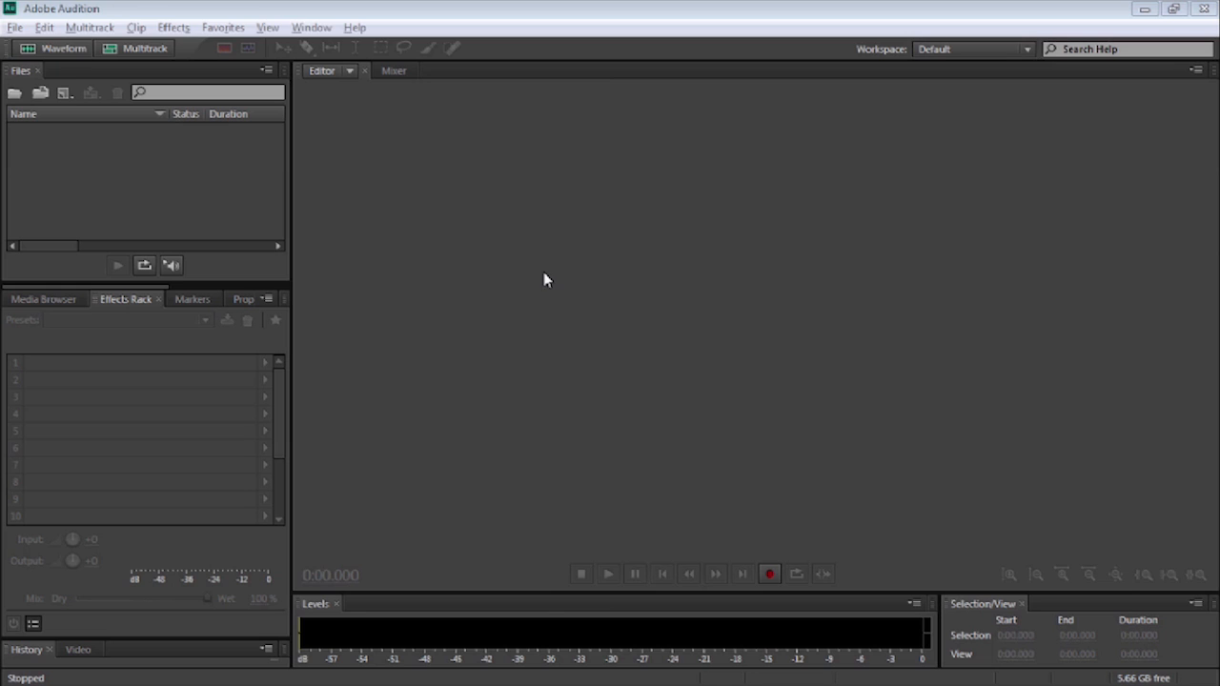
Create a new mono 44100 Hz, 32-bit audio file named 'Rex clone'.
{"action": "left_click", "coordinate": [12, 27]}
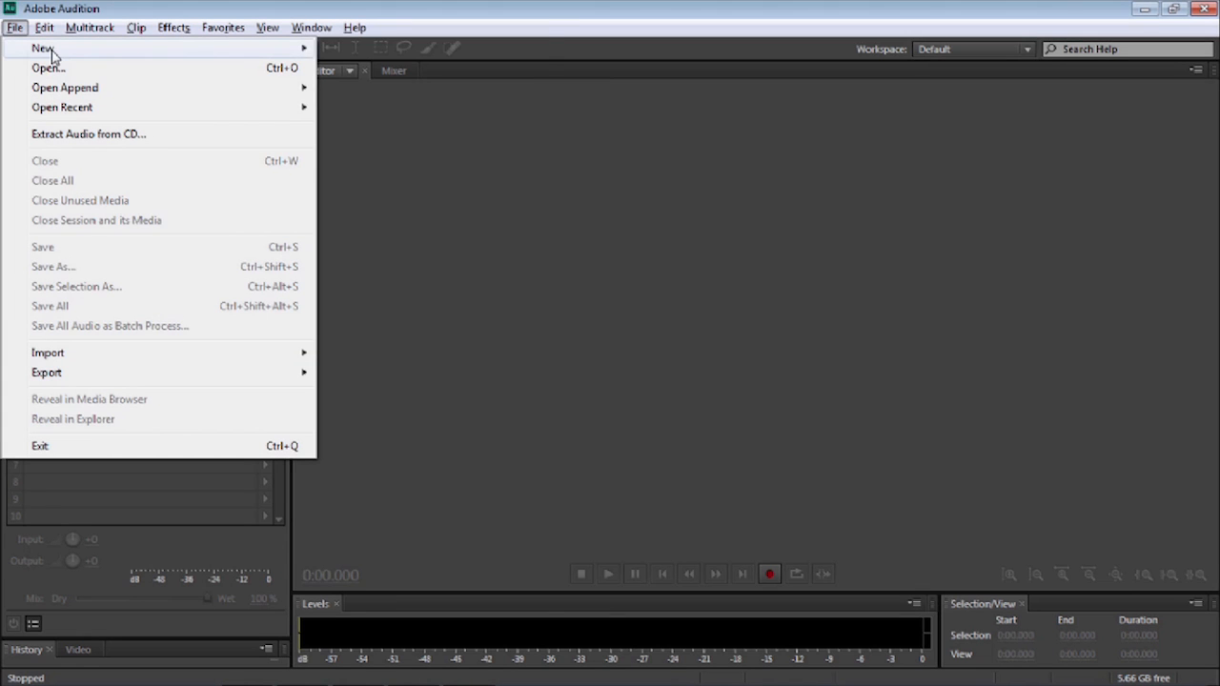
{"action": "left_click", "coordinate": [40, 46]}
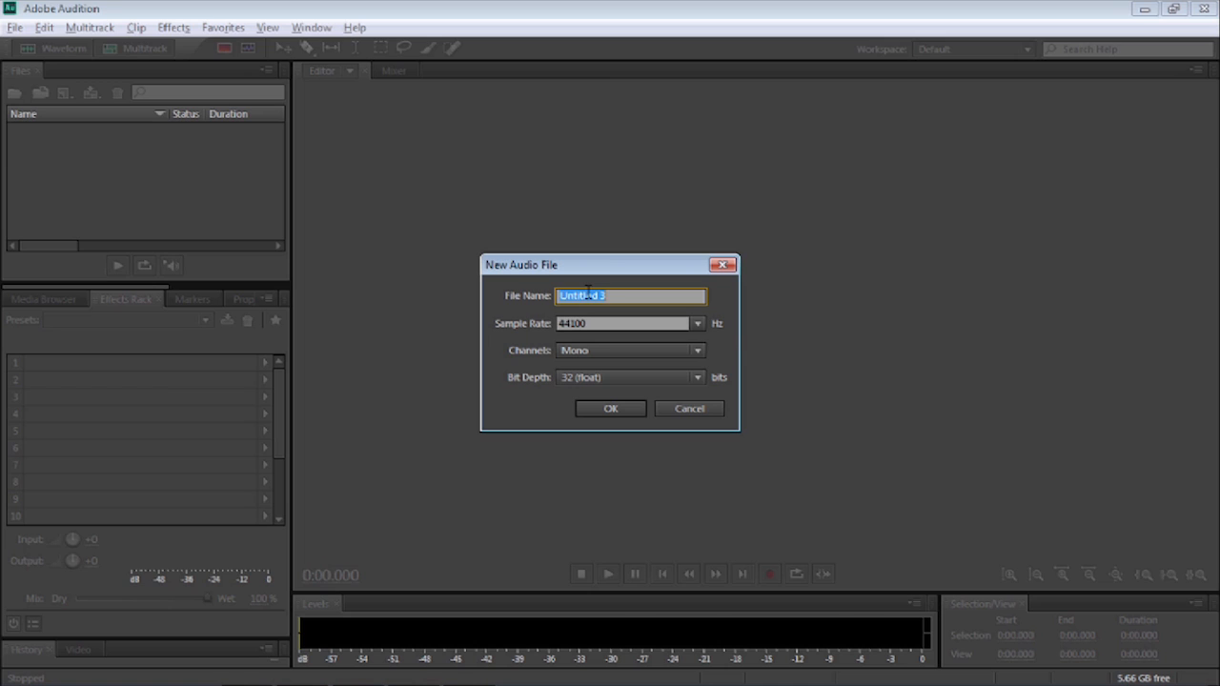
{"action": "type", "text": "Rex clone"}
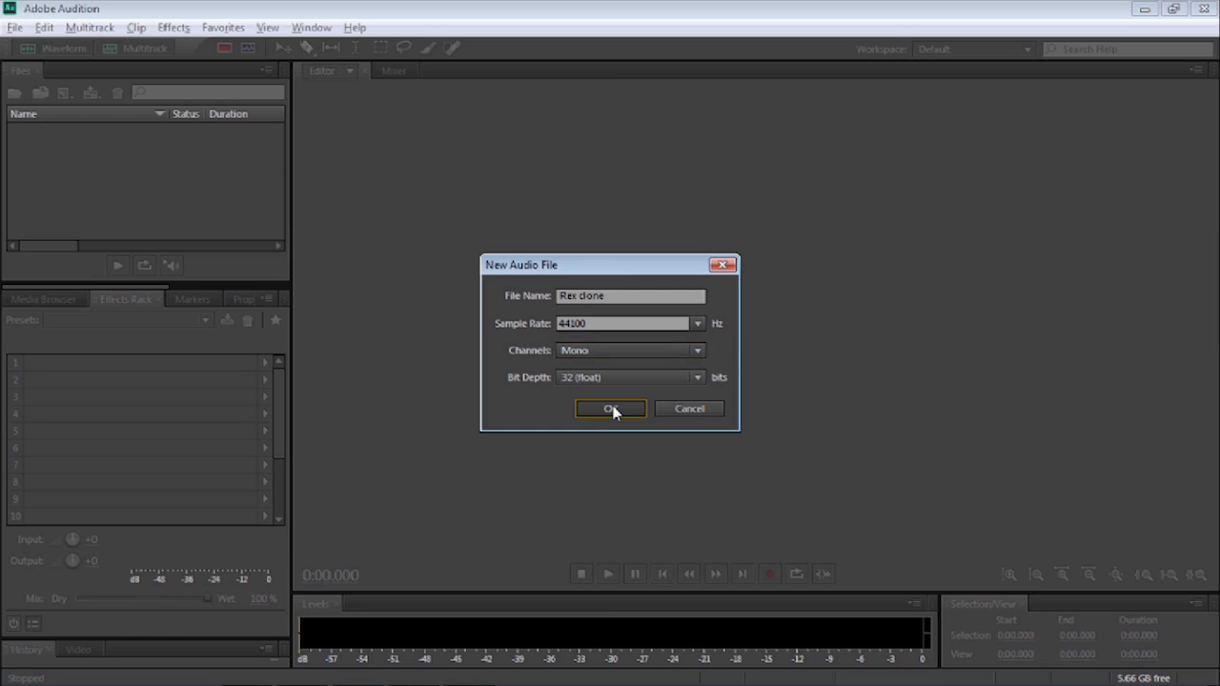
{"action": "left_click", "coordinate": [610, 408]}
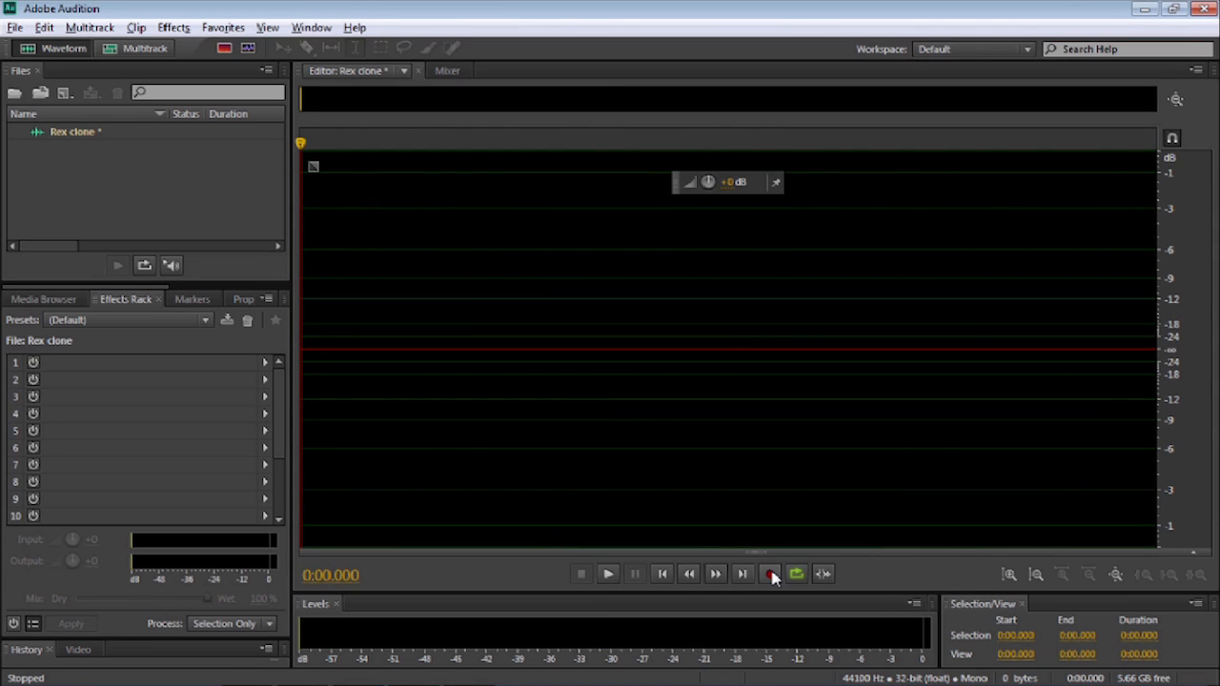
Record about 5.8 seconds of spoken voice into Rex clone and play it back.
{"action": "left_click", "coordinate": [770, 573]}
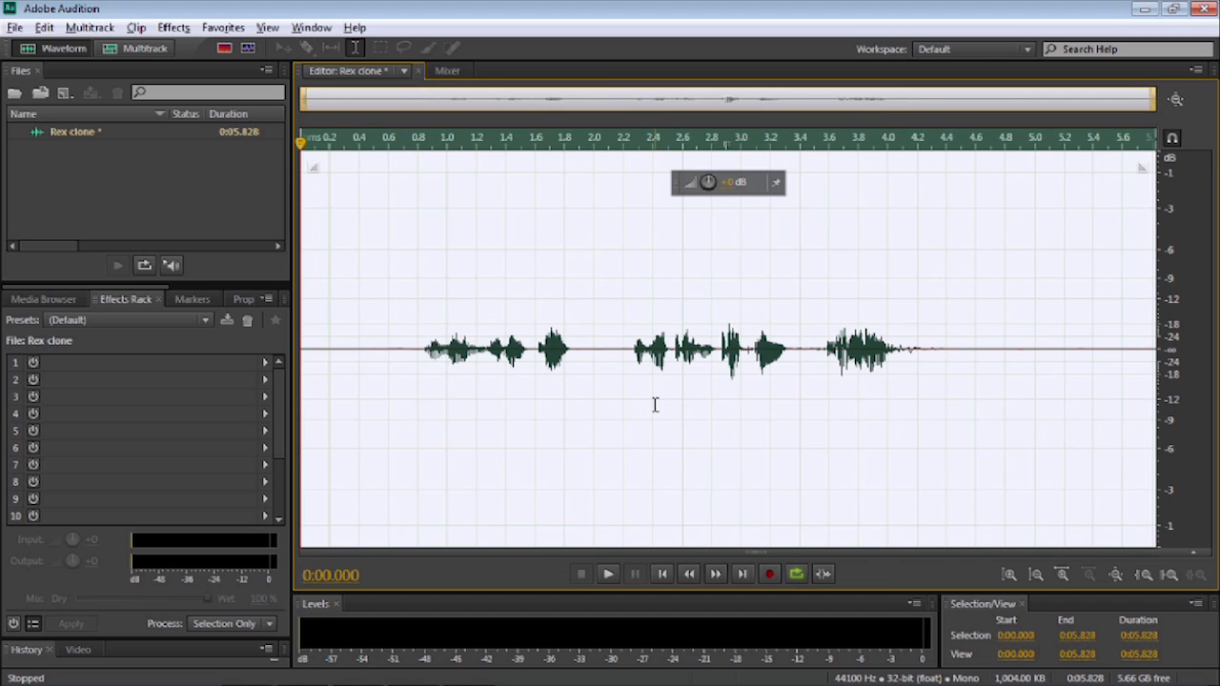
{"action": "left_click", "coordinate": [606, 574]}
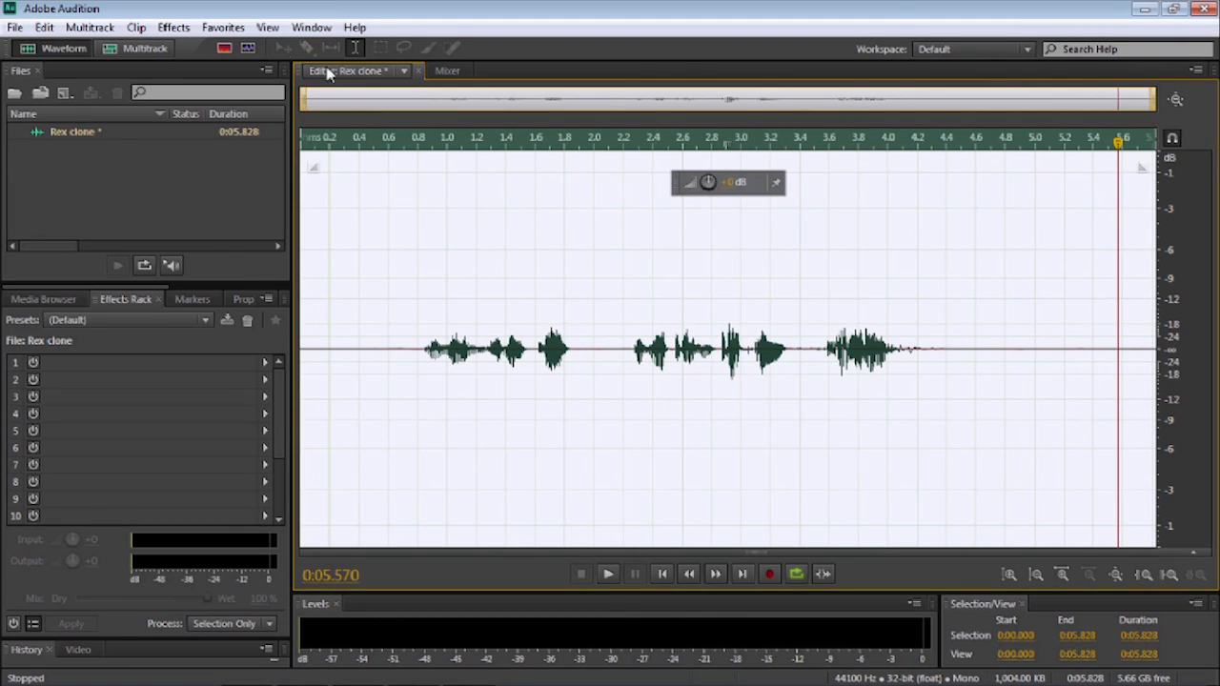
Apply the Telephone Voice favourite to the clip and audition the filtered result.
{"action": "left_click", "coordinate": [223, 27]}
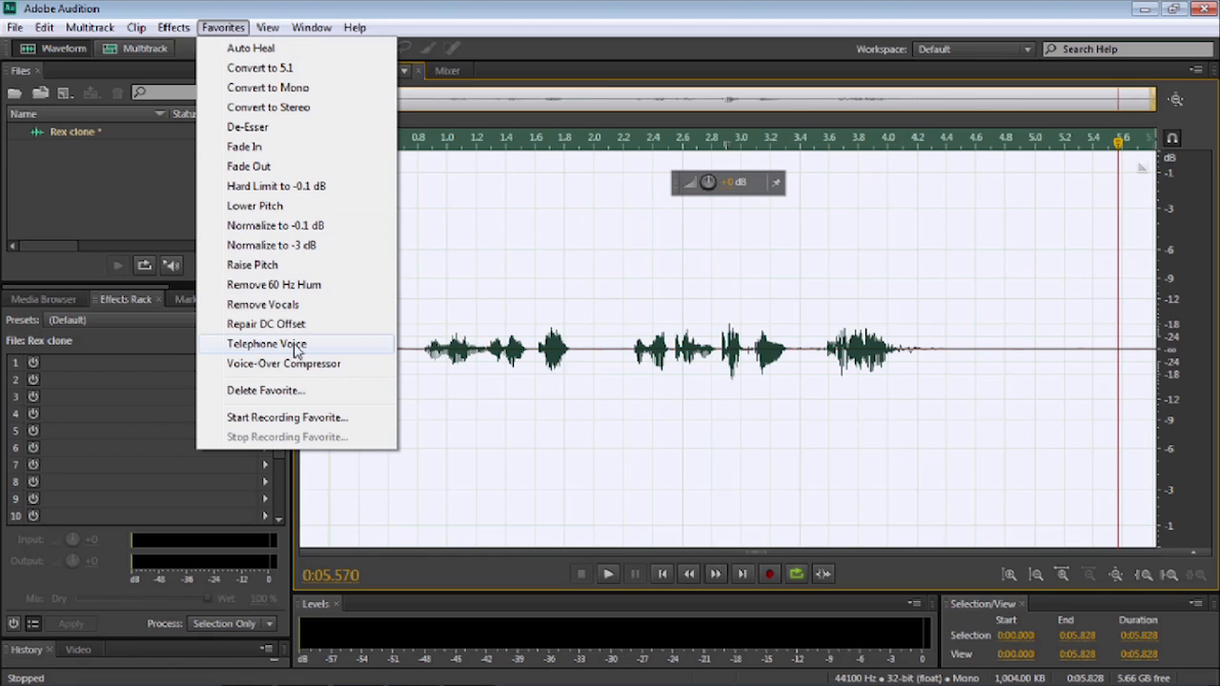
{"action": "left_click", "coordinate": [267, 343]}
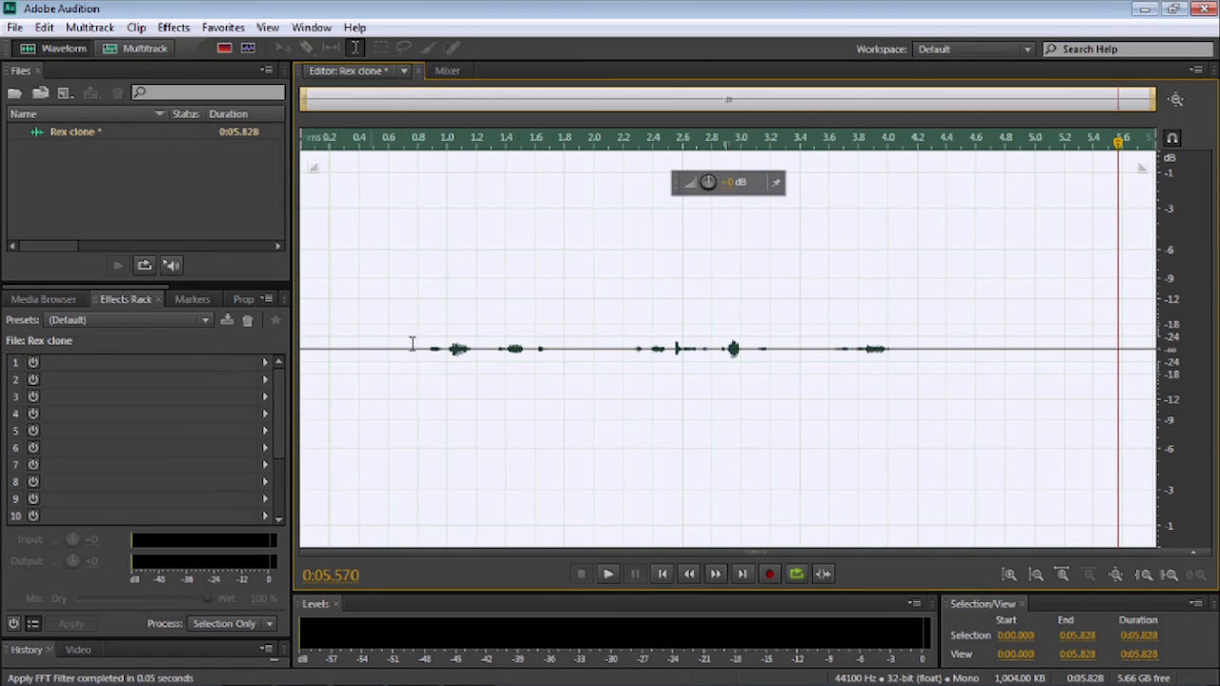
{"action": "mouse_move", "coordinate": [452, 357]}
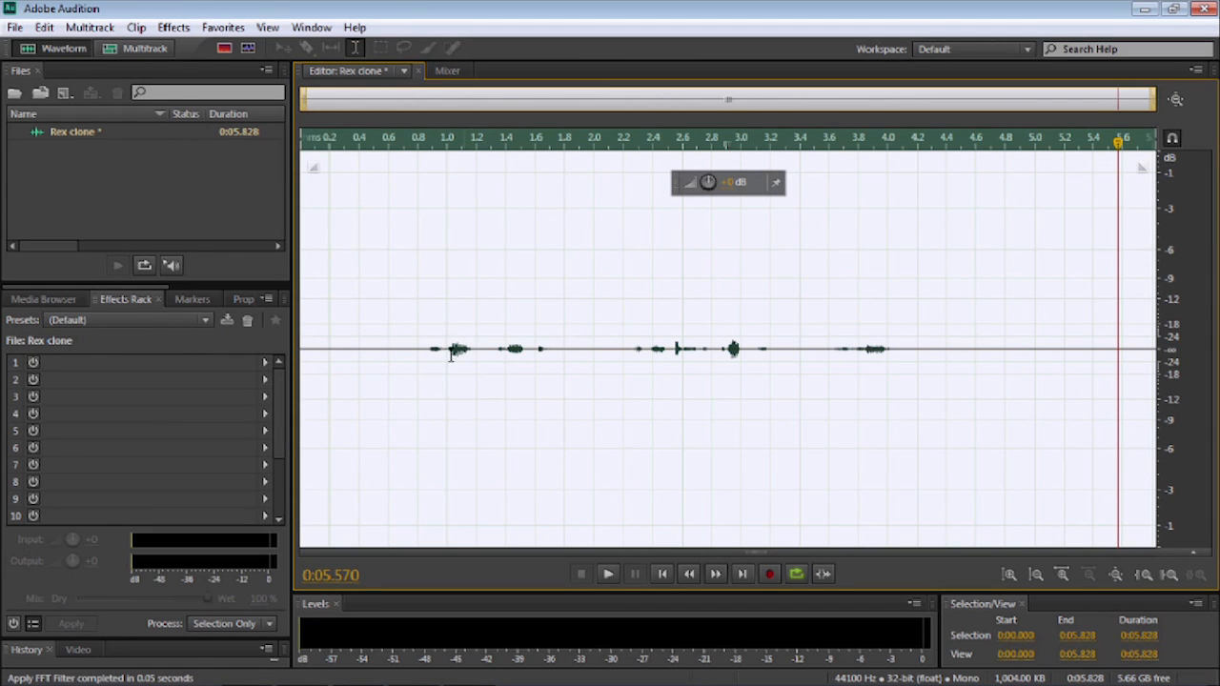
{"action": "left_click", "coordinate": [606, 573]}
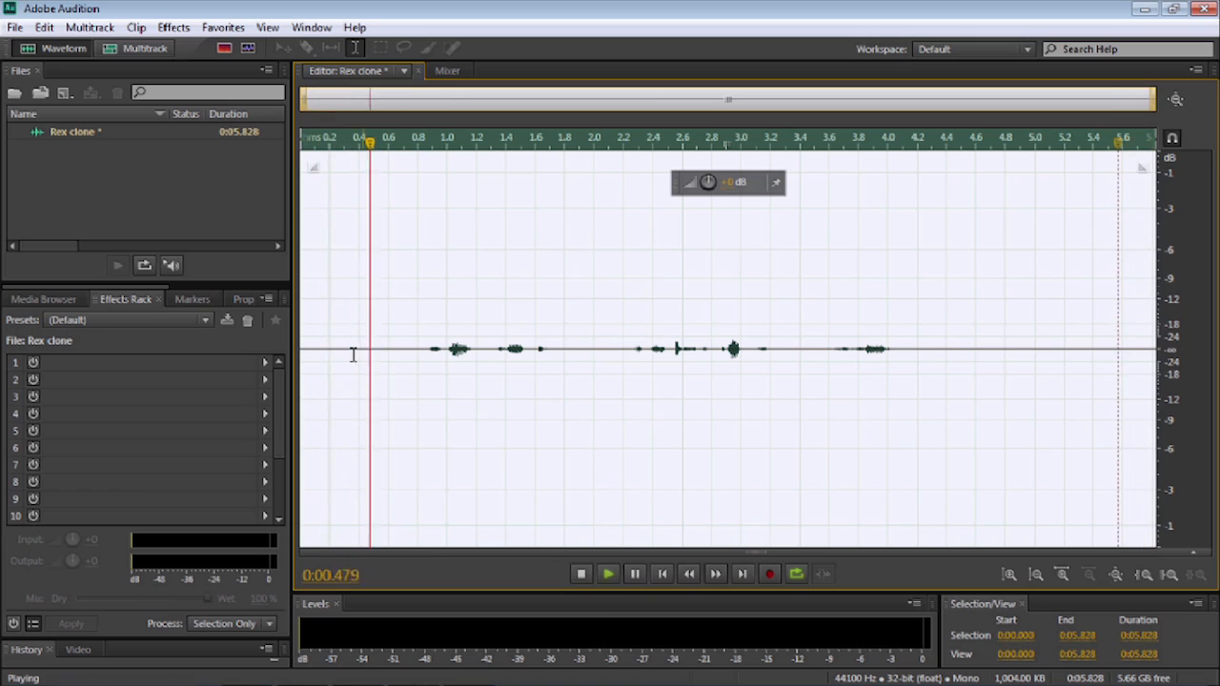
{"action": "left_click", "coordinate": [580, 574]}
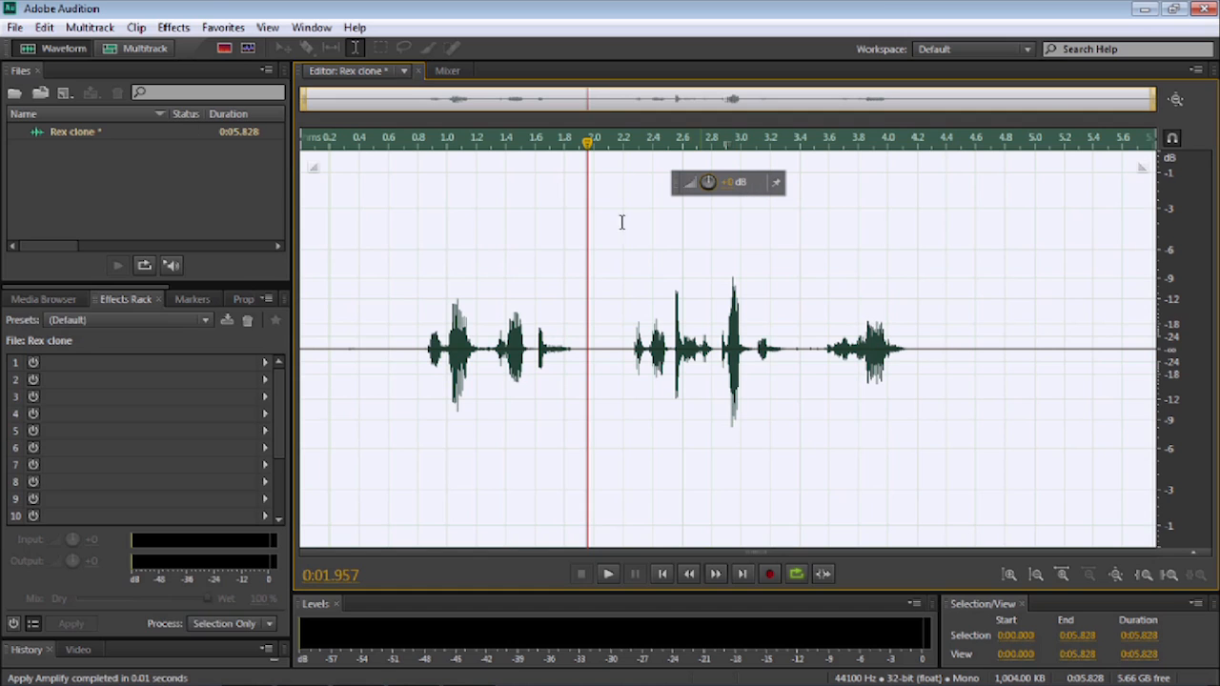
Amplify the quiet telephone voice back to a strong level and play it.
{"action": "left_click", "coordinate": [606, 574]}
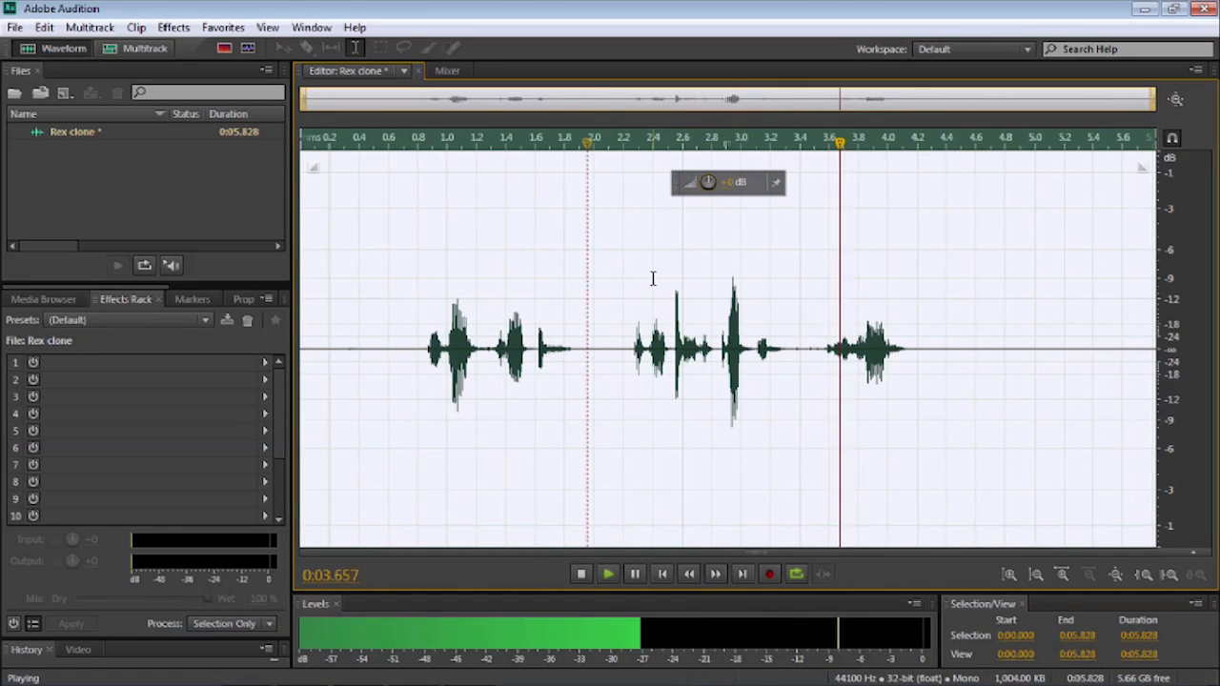
{"action": "left_click", "coordinate": [580, 574]}
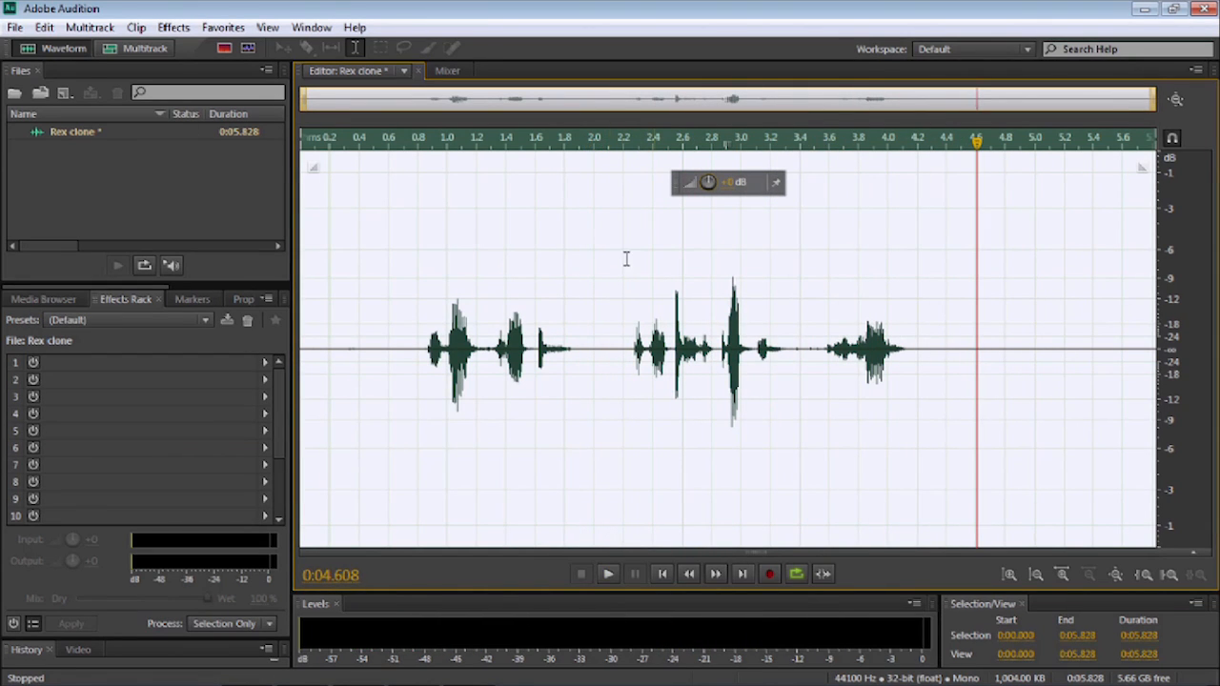
{"action": "mouse_move", "coordinate": [614, 264]}
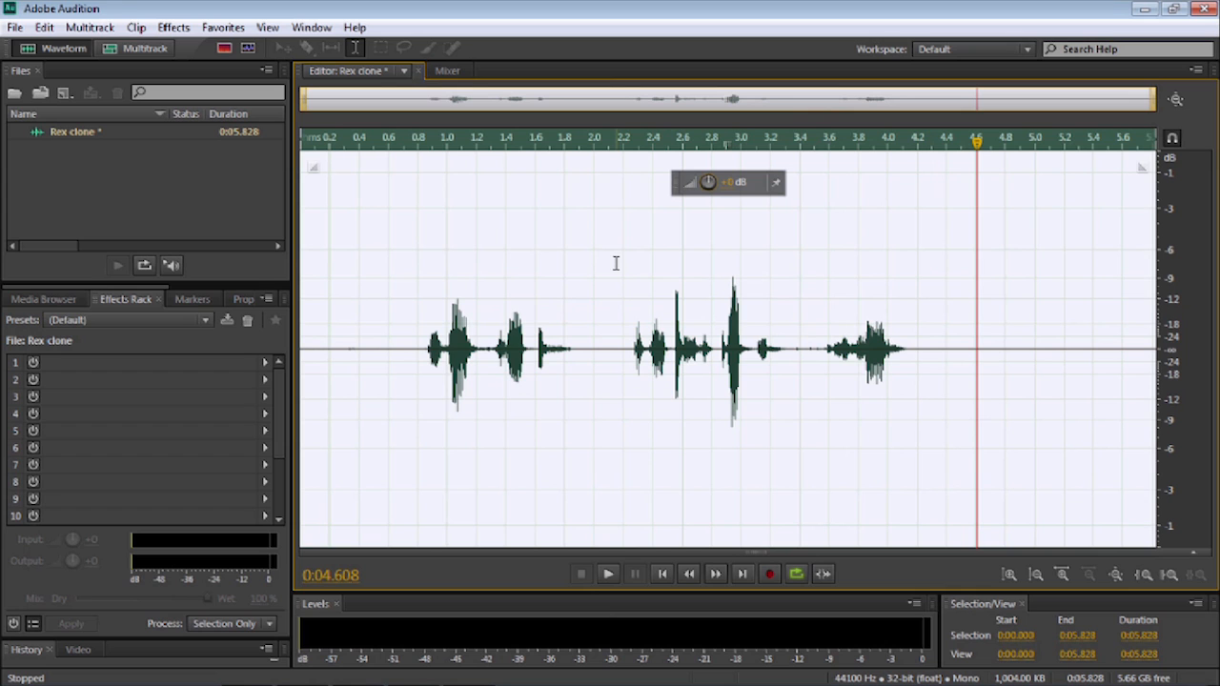
{"action": "left_click", "coordinate": [179, 27]}
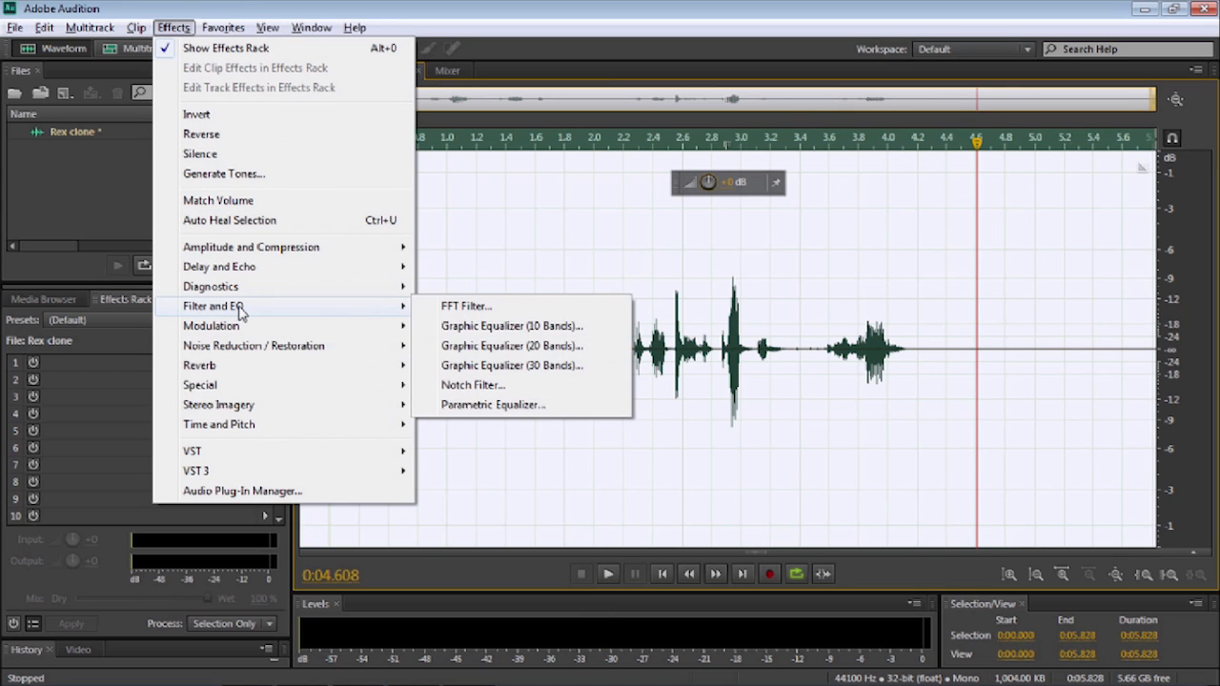
Apply the Lo-Fidelity preset of the 10-band Graphic Equalizer to the clip.
{"action": "left_click", "coordinate": [511, 326]}
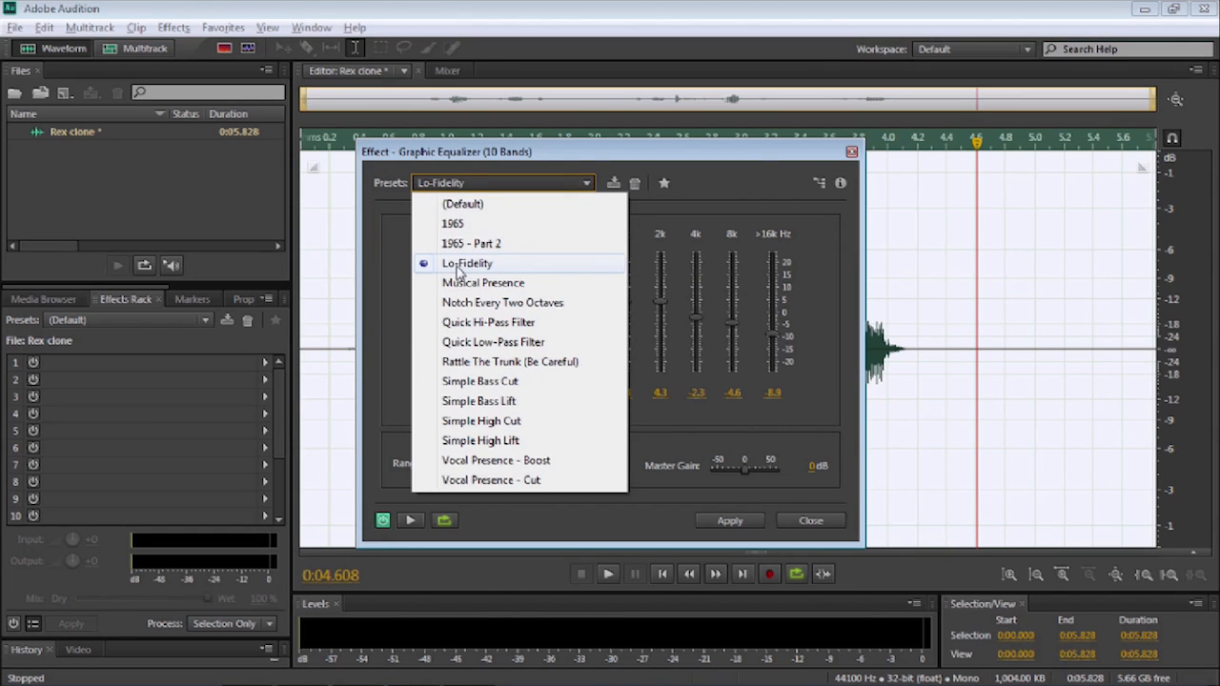
{"action": "left_click", "coordinate": [465, 263]}
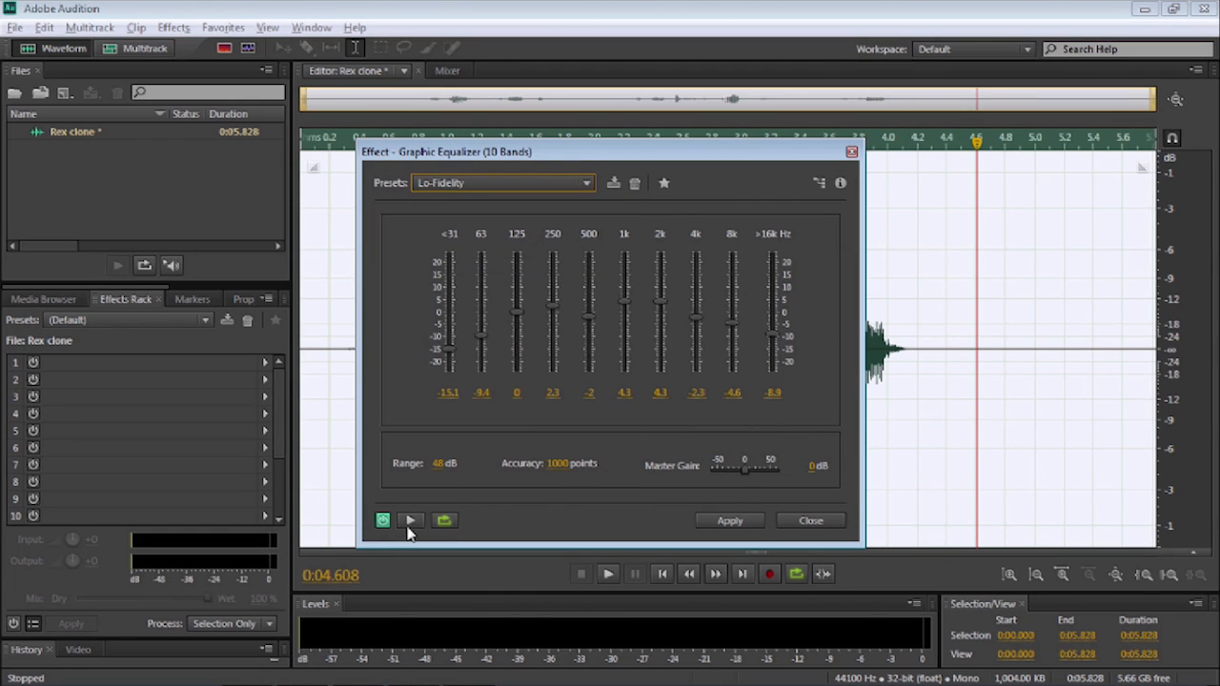
{"action": "left_click", "coordinate": [728, 520]}
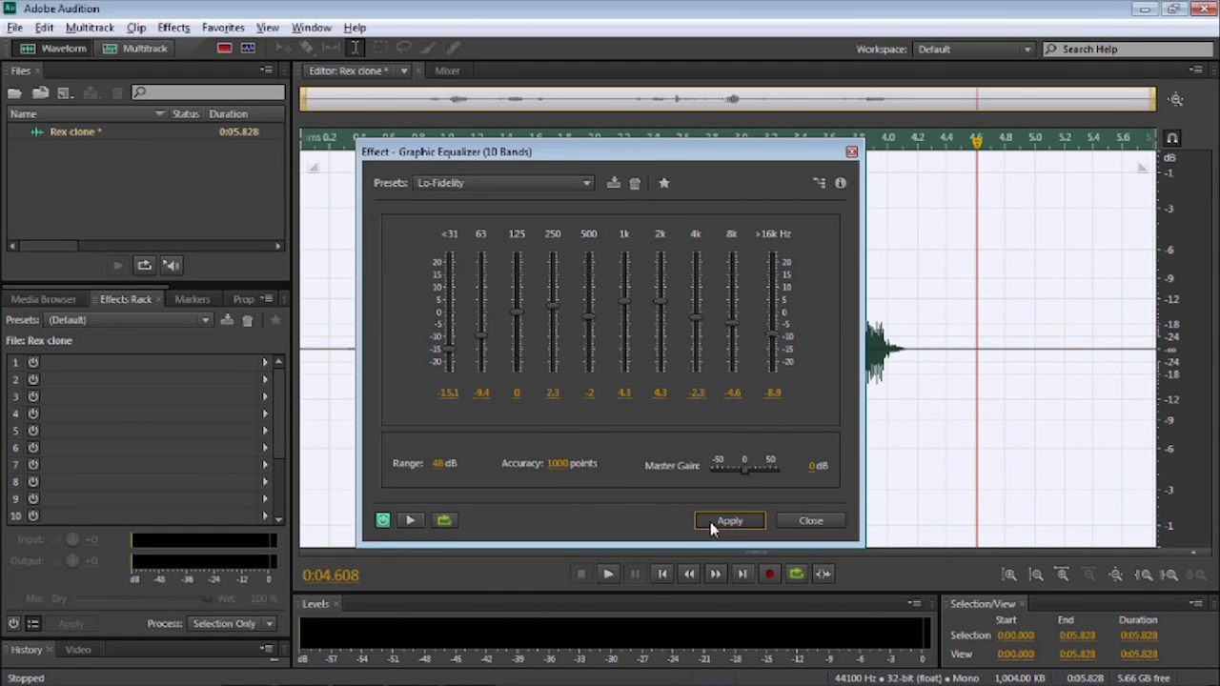
{"action": "left_click", "coordinate": [728, 520]}
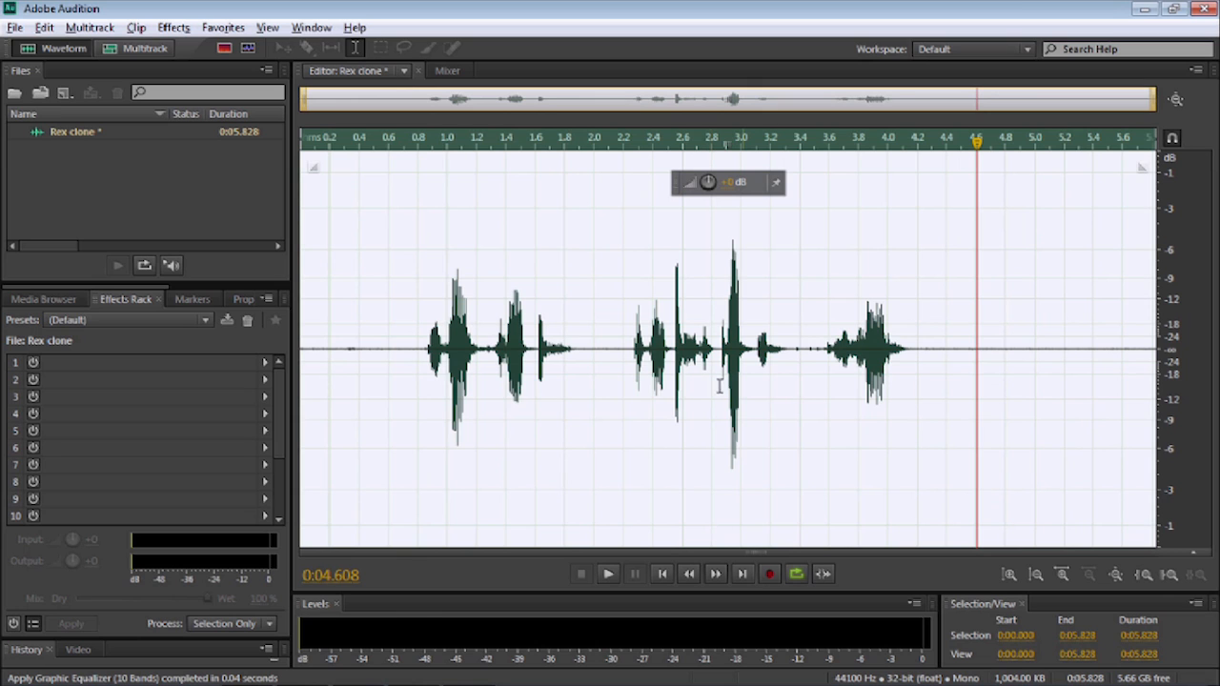
Play the equalized voice back twice to check the result.
{"action": "left_click", "coordinate": [606, 574]}
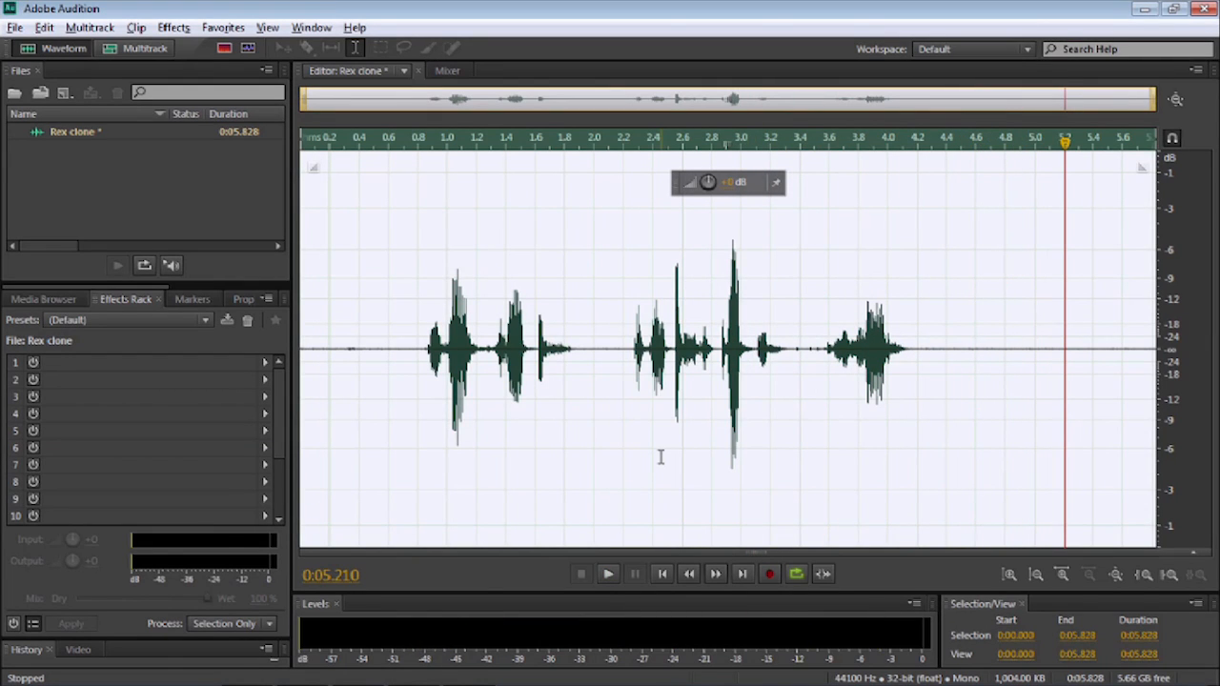
{"action": "left_click", "coordinate": [607, 574]}
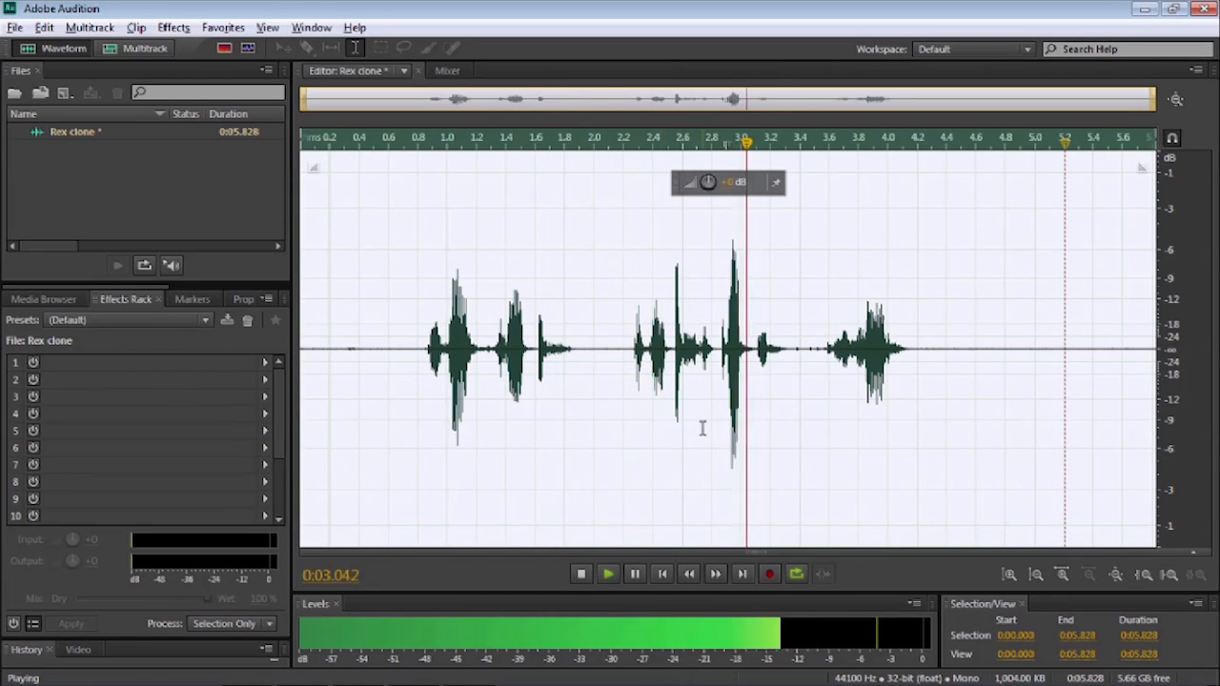
{"action": "left_click", "coordinate": [579, 574]}
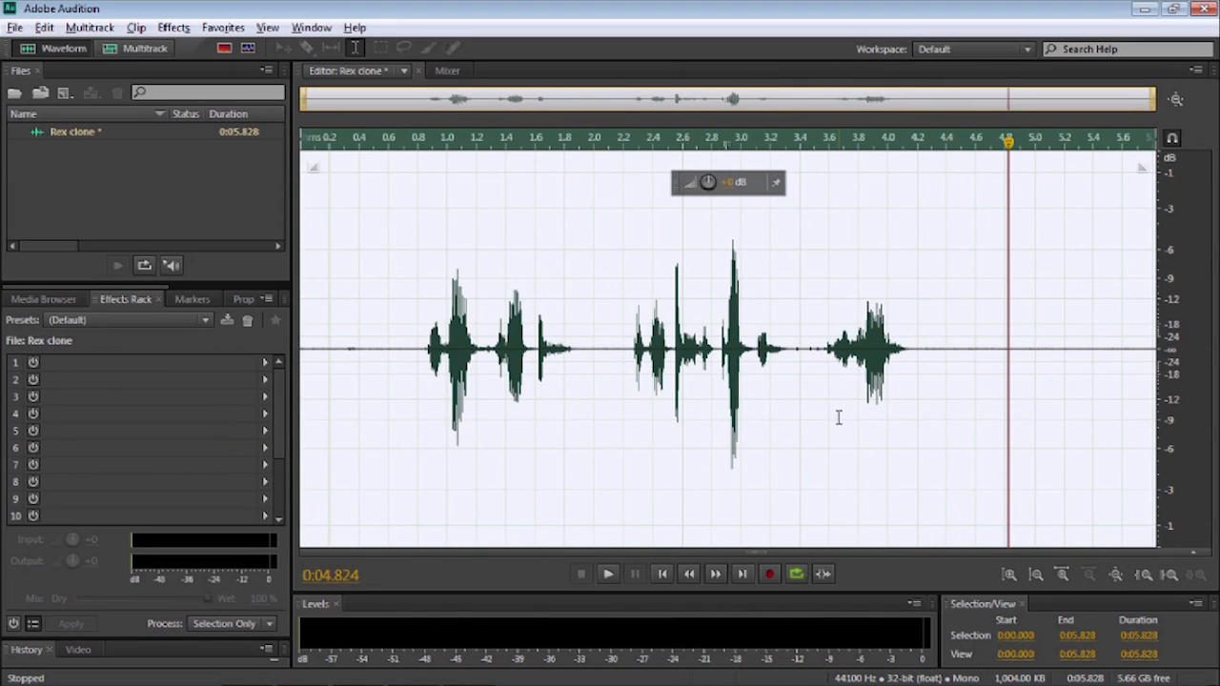
{"action": "mouse_move", "coordinate": [156, 194]}
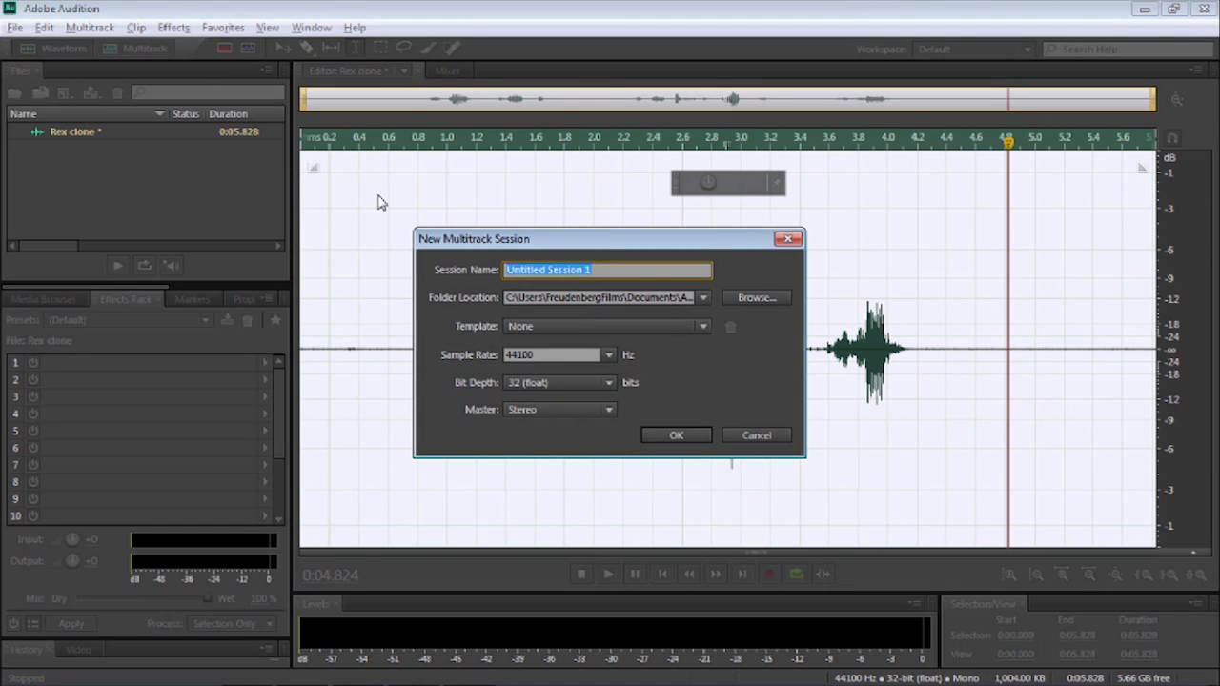
Create the multitrack session 'Clone trooper rex' with the clip on Track 1 and play it.
{"action": "type", "text": "Cl"}
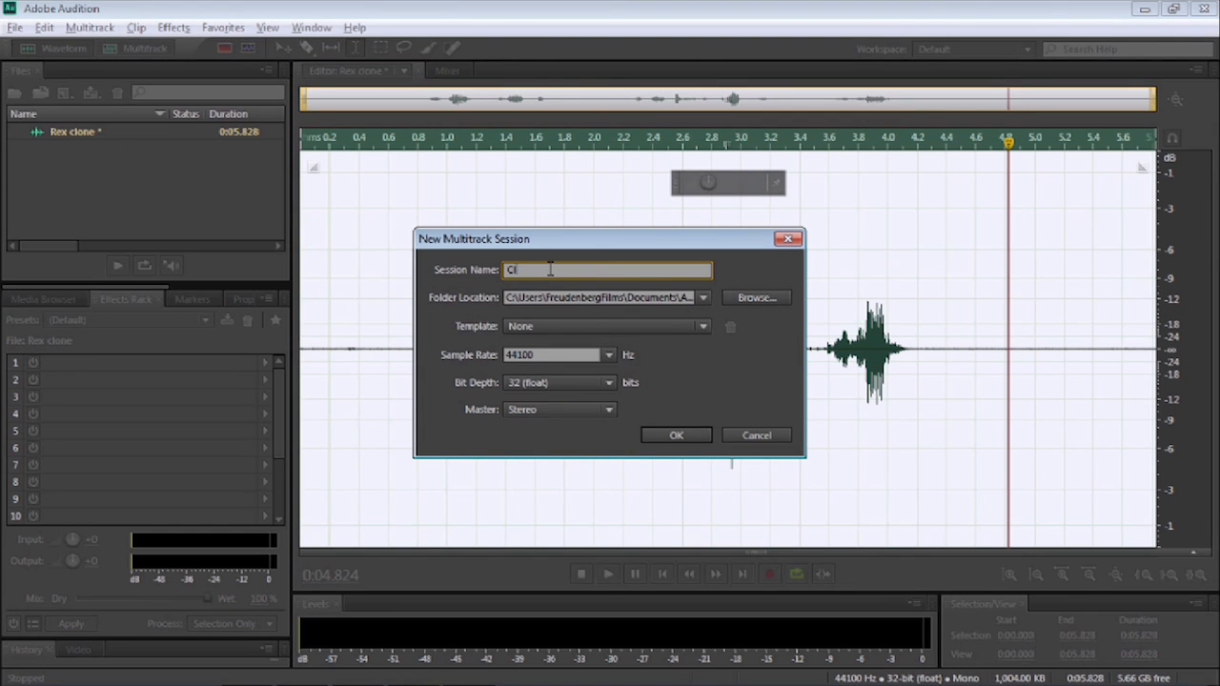
{"action": "type", "text": "Clone trooper rex"}
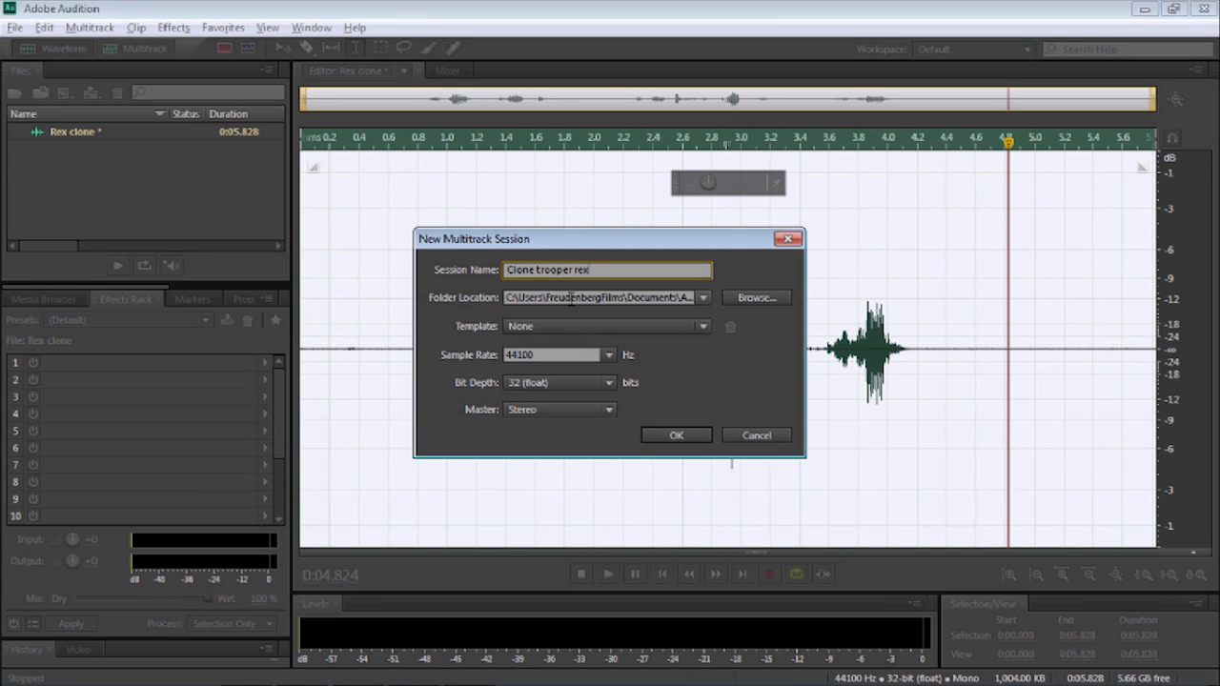
{"action": "left_click", "coordinate": [674, 434]}
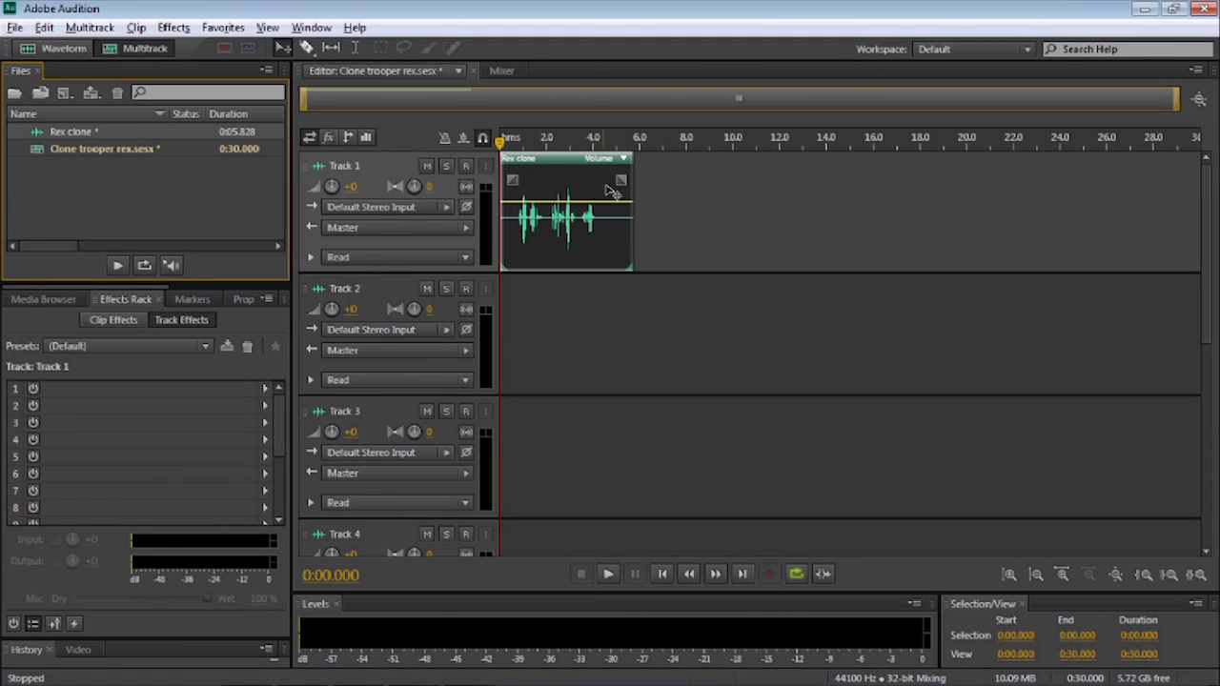
{"action": "left_click", "coordinate": [606, 574]}
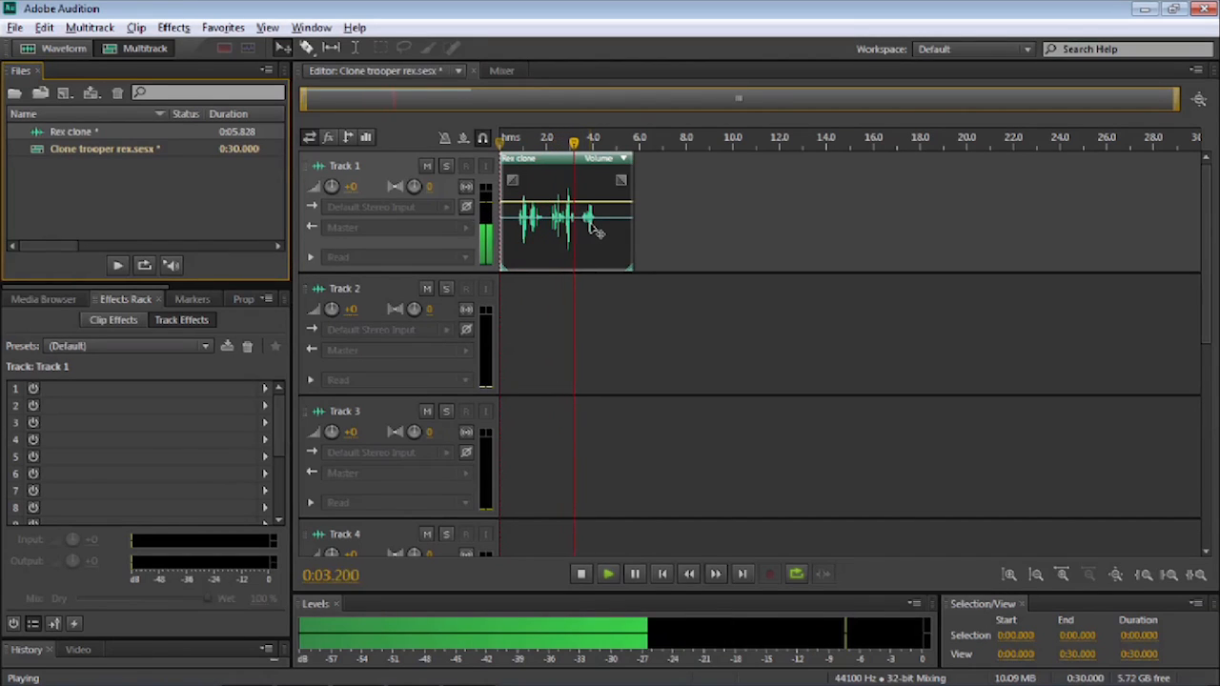
{"action": "left_click", "coordinate": [580, 574]}
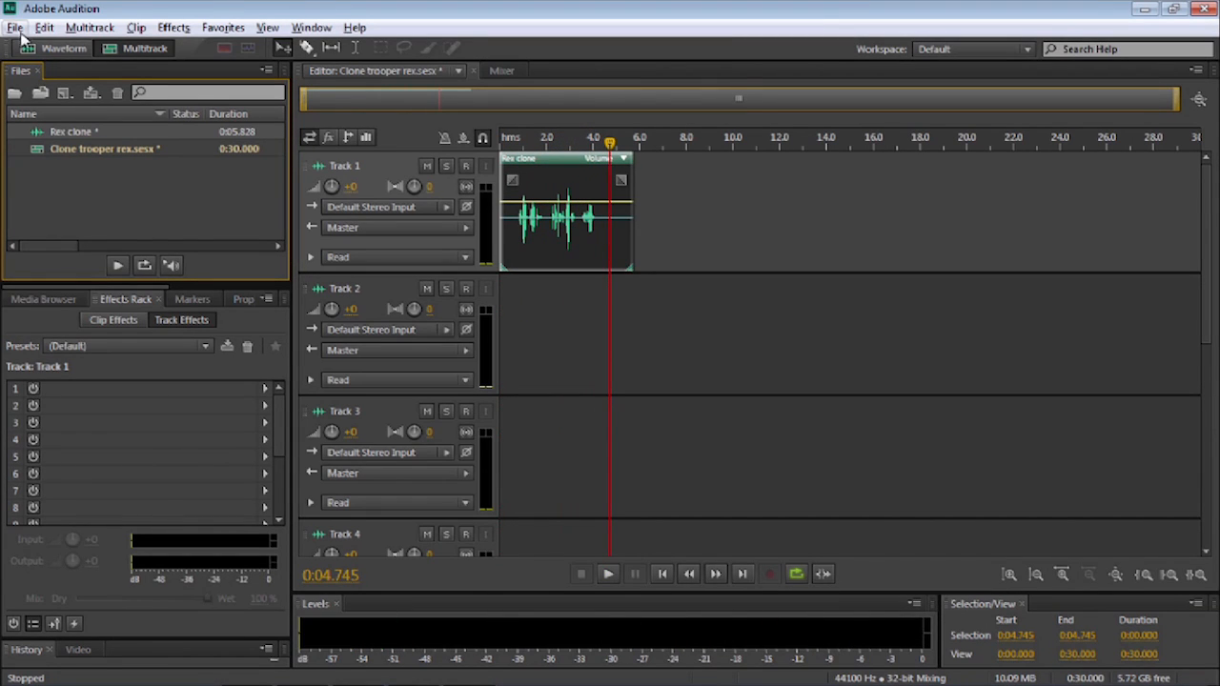
Export the entire session as a mixdown WAV to the Desktop.
{"action": "left_click", "coordinate": [11, 25]}
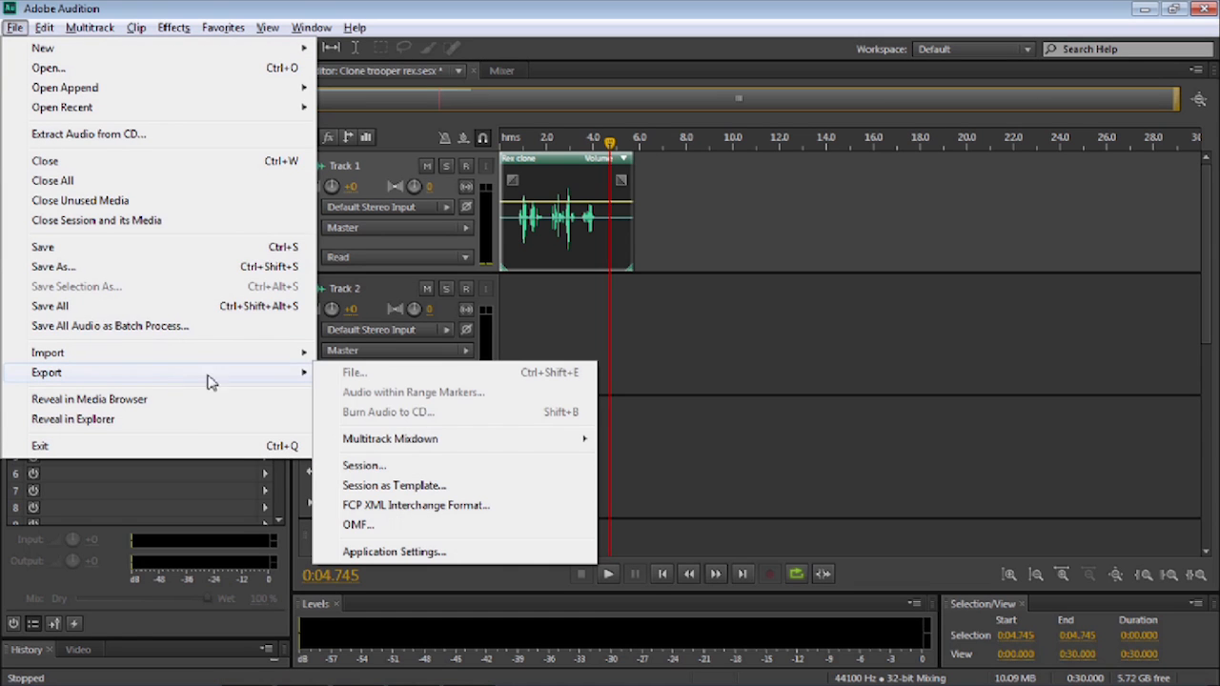
{"action": "mouse_move", "coordinate": [388, 438]}
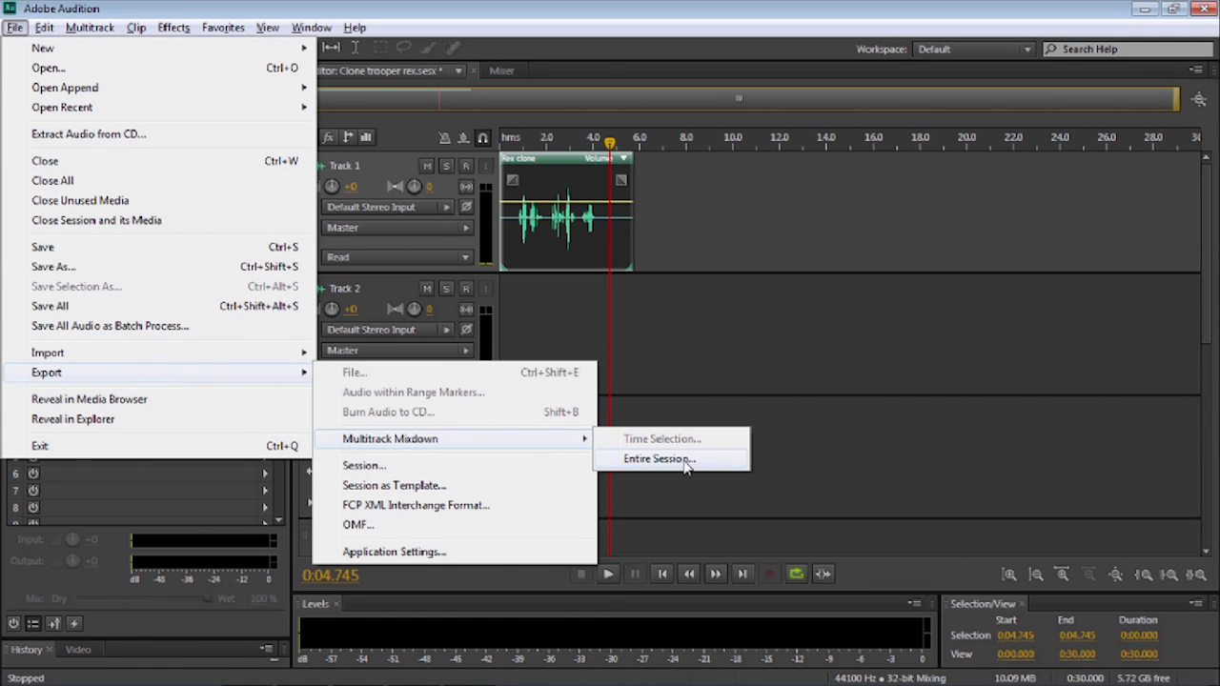
{"action": "mouse_move", "coordinate": [675, 466]}
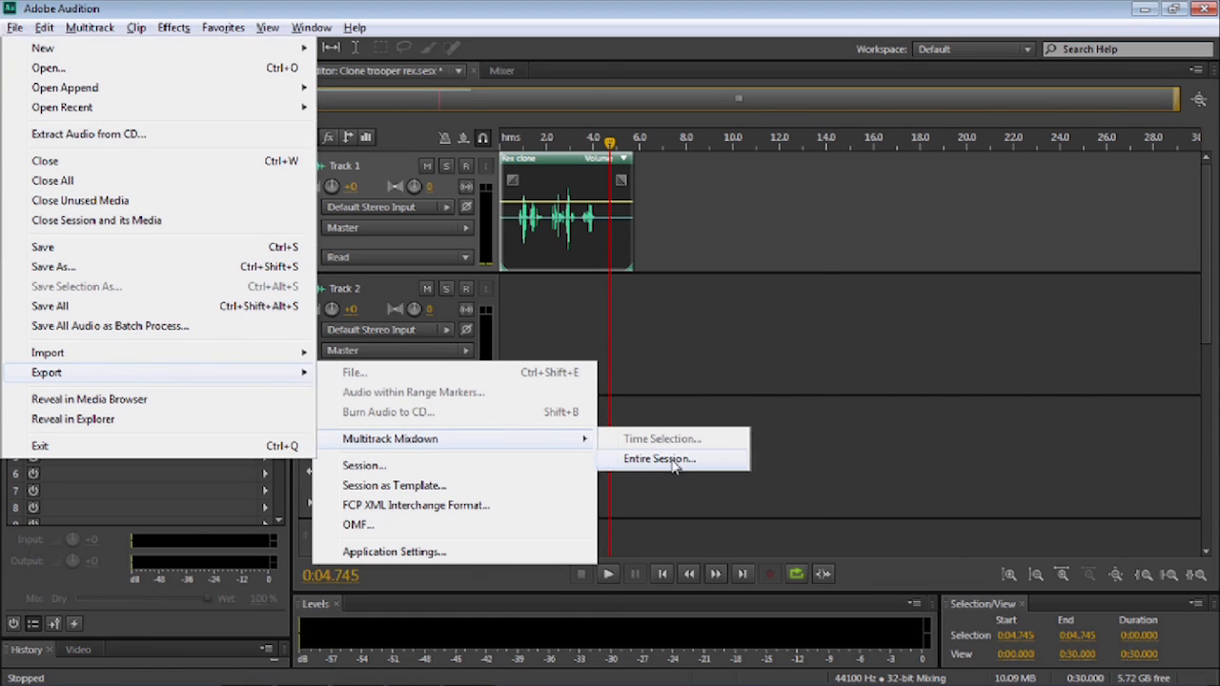
{"action": "left_click", "coordinate": [659, 457]}
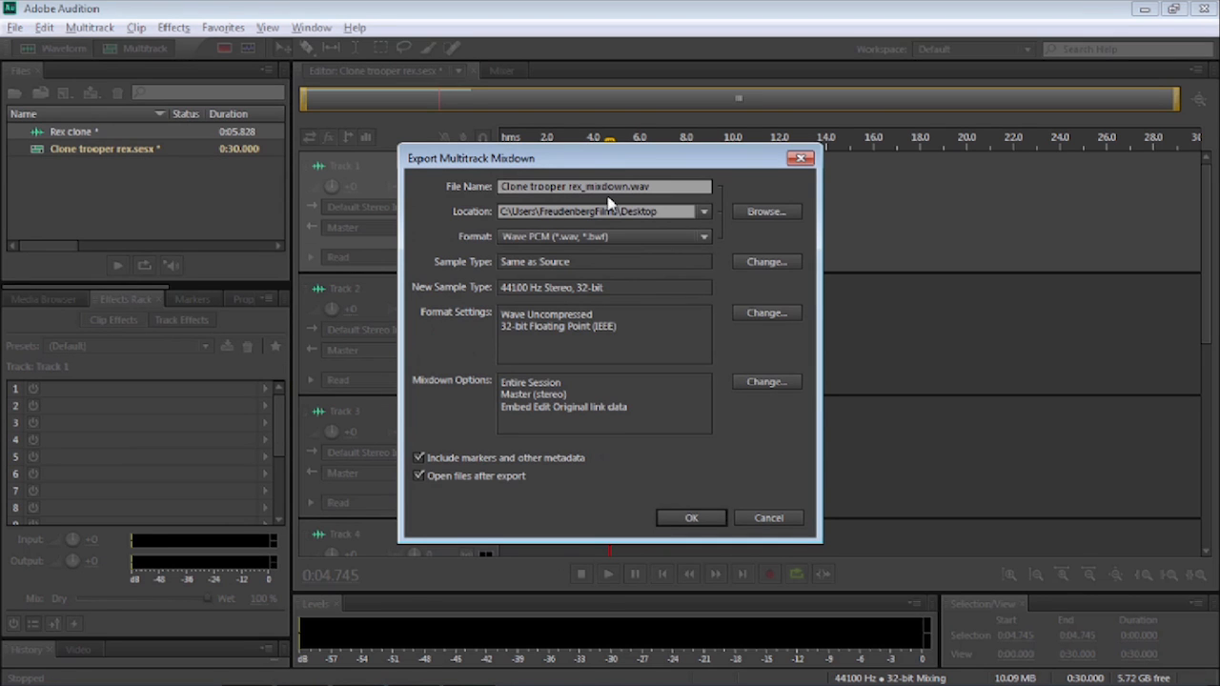
{"action": "left_click", "coordinate": [766, 209]}
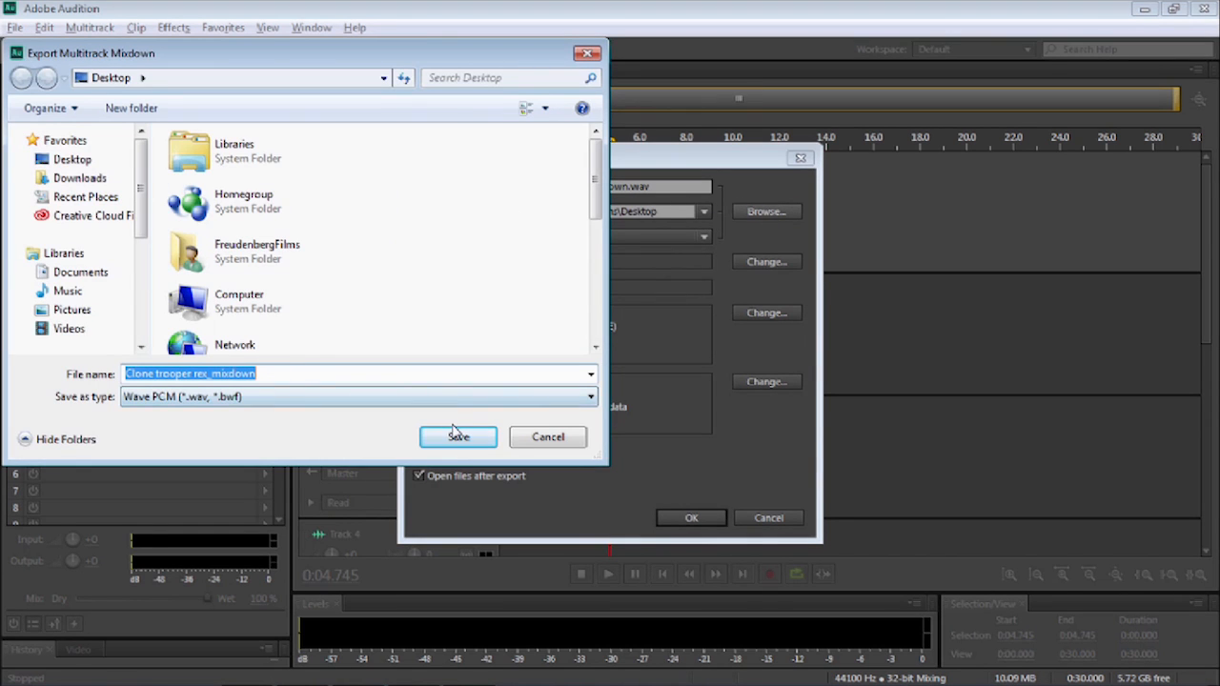
{"action": "left_click", "coordinate": [458, 437]}
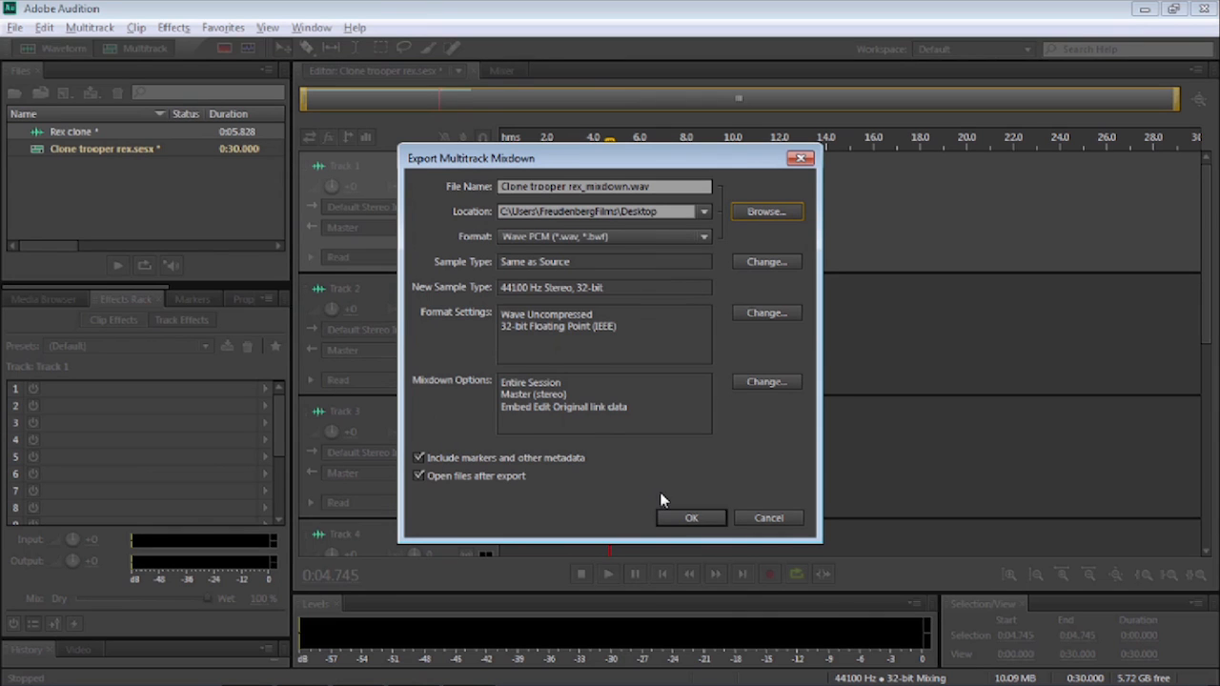
{"action": "left_click", "coordinate": [690, 519]}
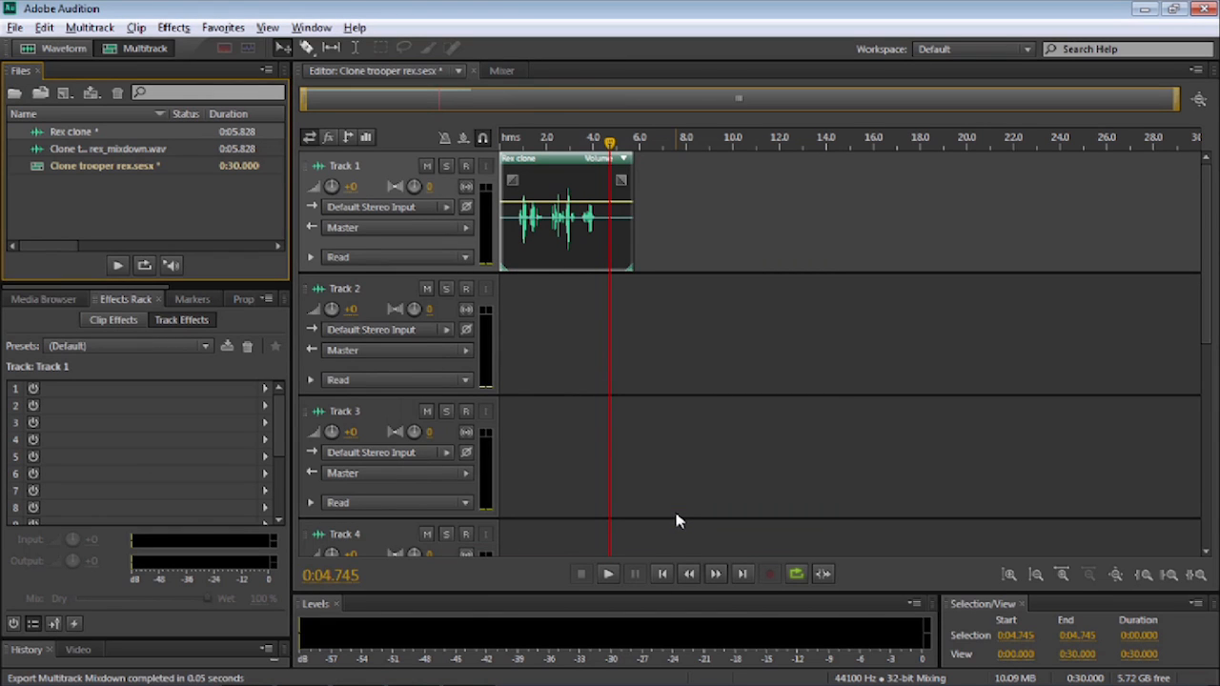